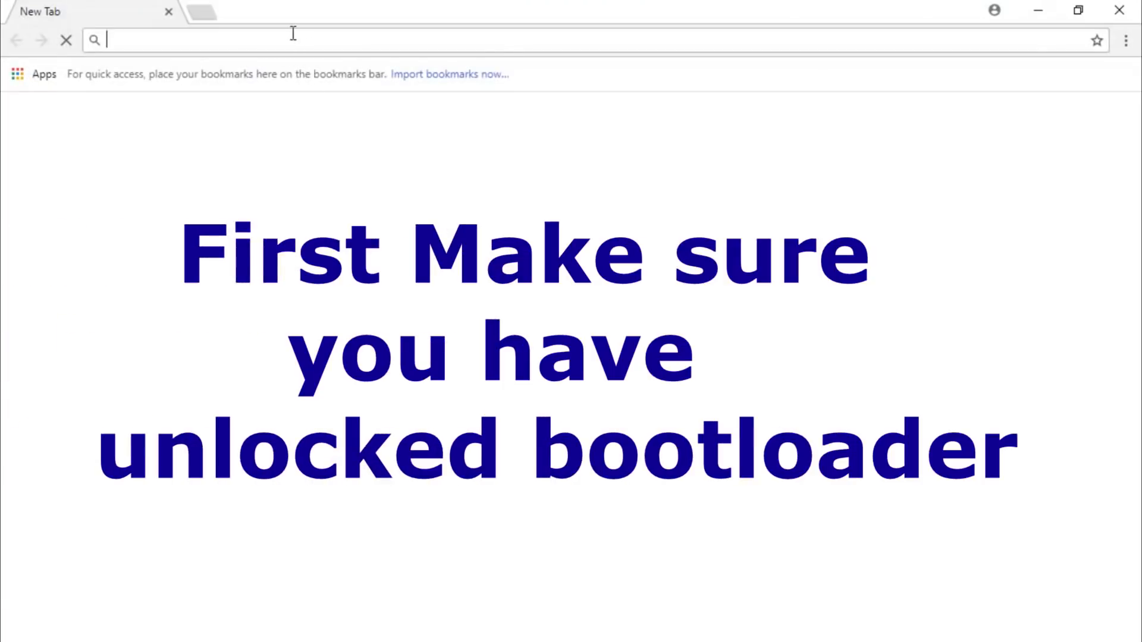
Download twrp-3.1.1-0-land.img from the dl.twrp.me land page in Chrome.
{"action": "type", "text": "https://dl.twrp.me/land/twrp-3.1.1-0-land.img.html"}
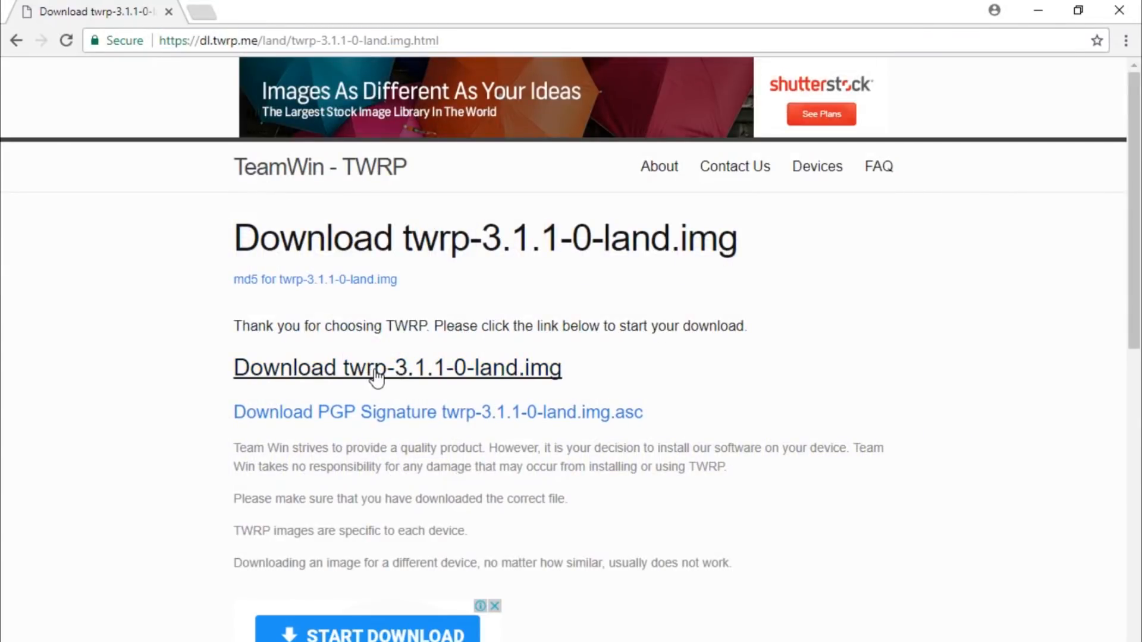
{"action": "left_click", "coordinate": [397, 367]}
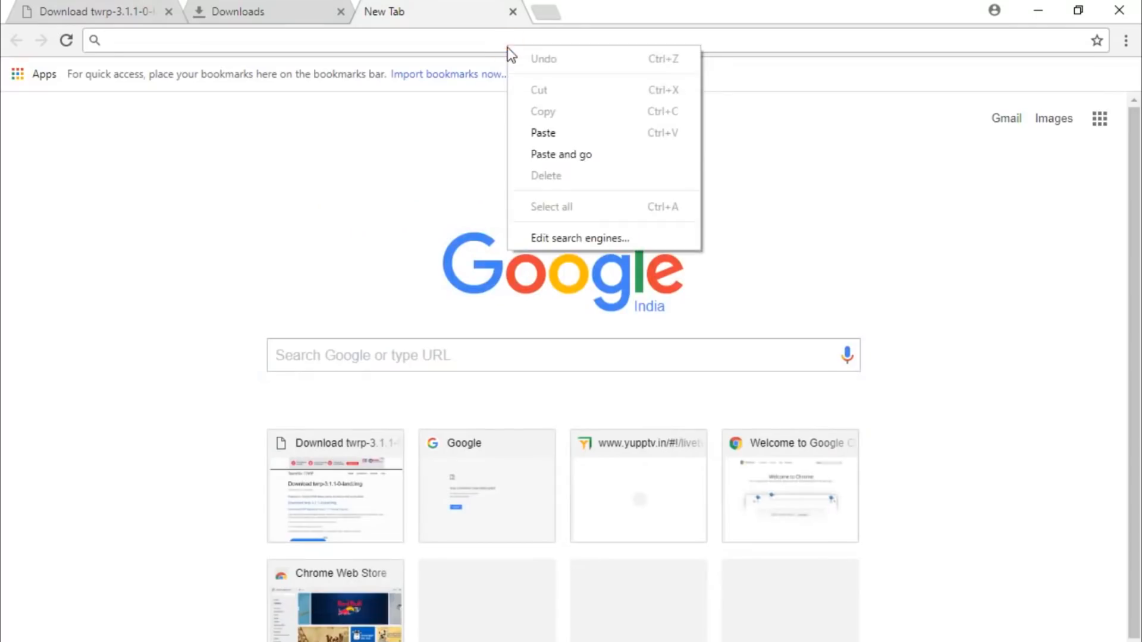
{"action": "left_click", "coordinate": [241, 12]}
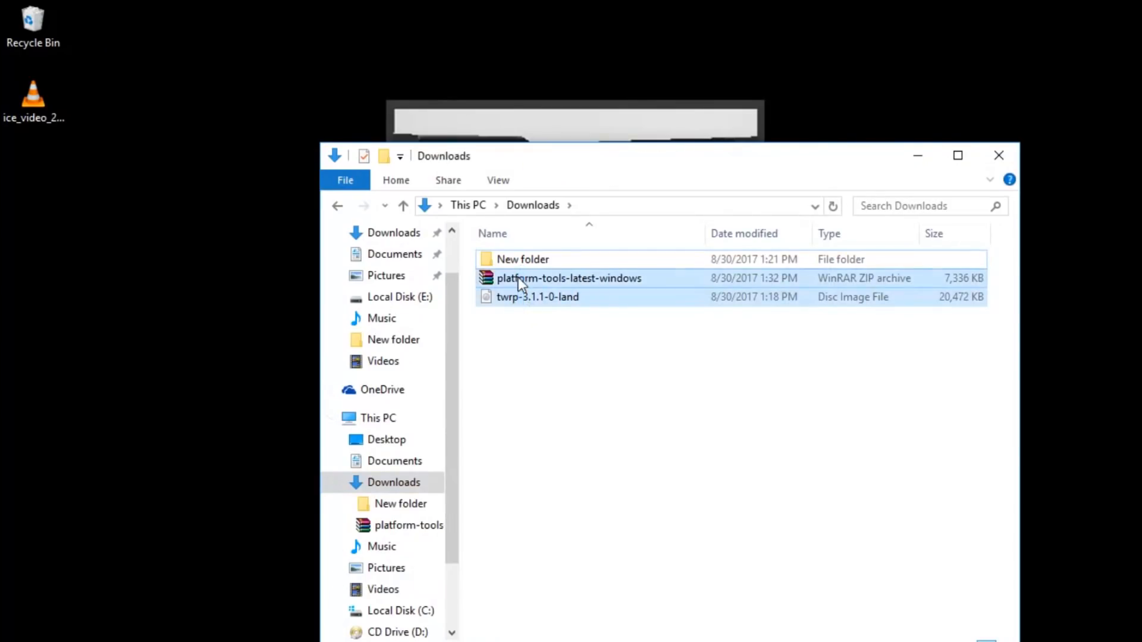
Extract the platform-tools zip on the desktop and open the platform-tools folder.
{"action": "left_click_drag", "start_coordinate": [568, 285], "coordinate": [300, 65]}
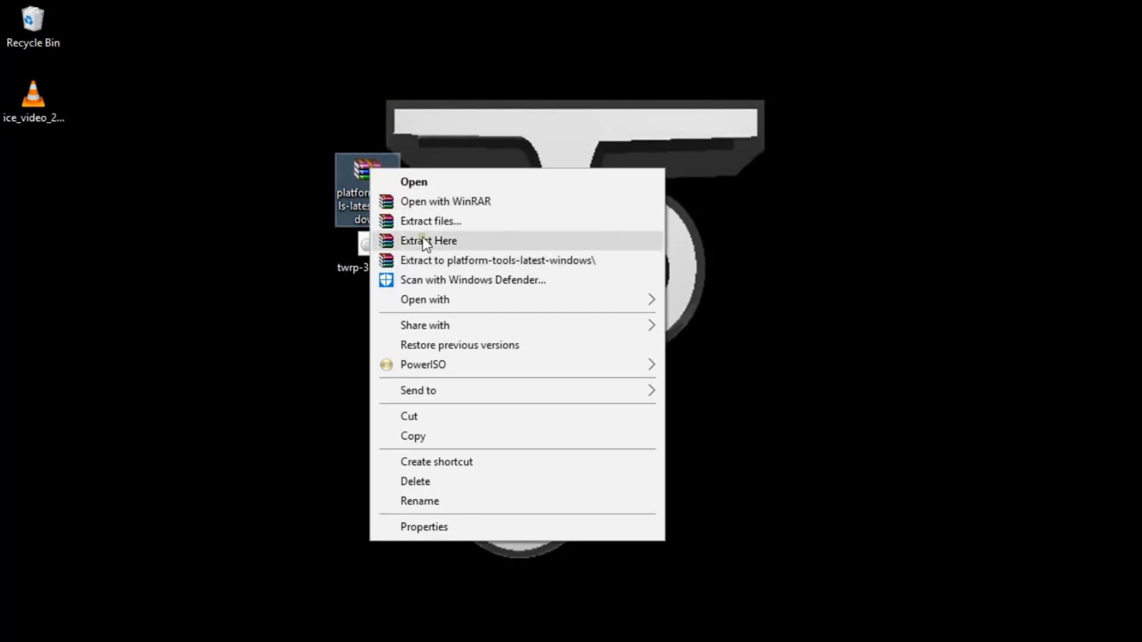
{"action": "left_click", "coordinate": [428, 240]}
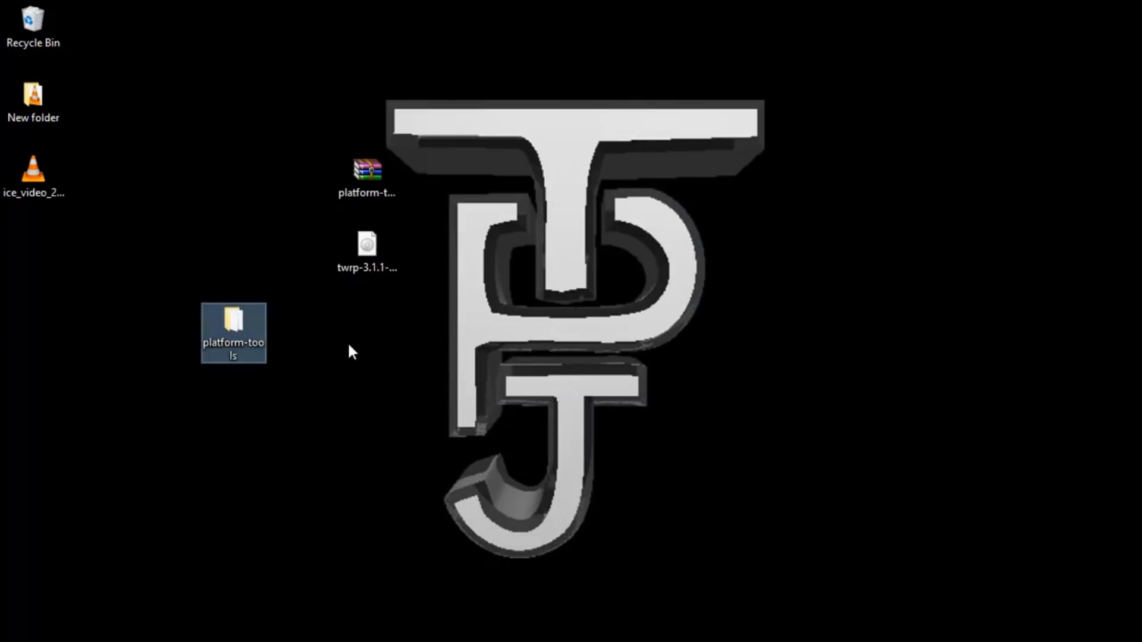
{"action": "double_click", "coordinate": [234, 332]}
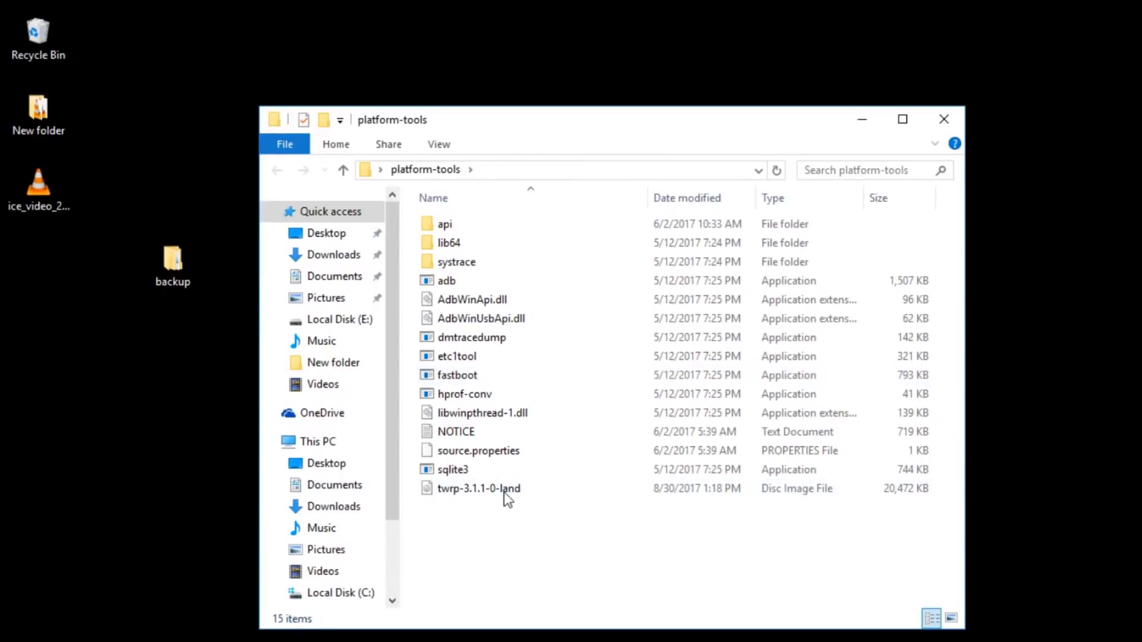
Run 'fastboot devices', then 'fastboot flash recovery twrp-3.1.1-0-land.img' in cmd.
{"action": "left_click", "coordinate": [478, 487]}
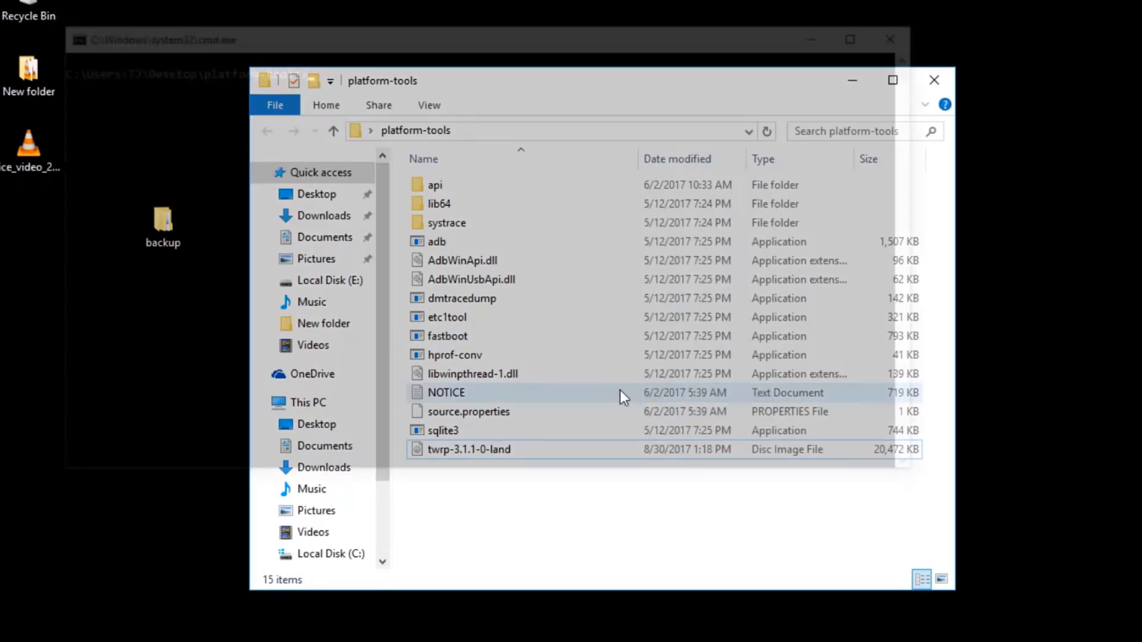
{"action": "type", "text": "fastboot devices"}
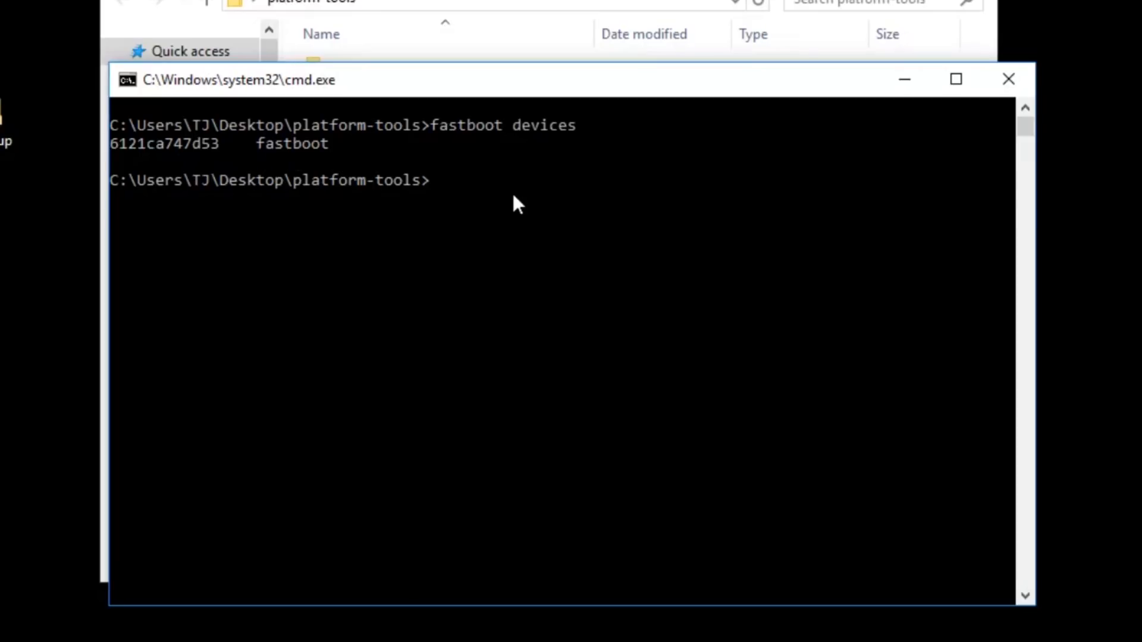
{"action": "type", "text": "fastboot fl"}
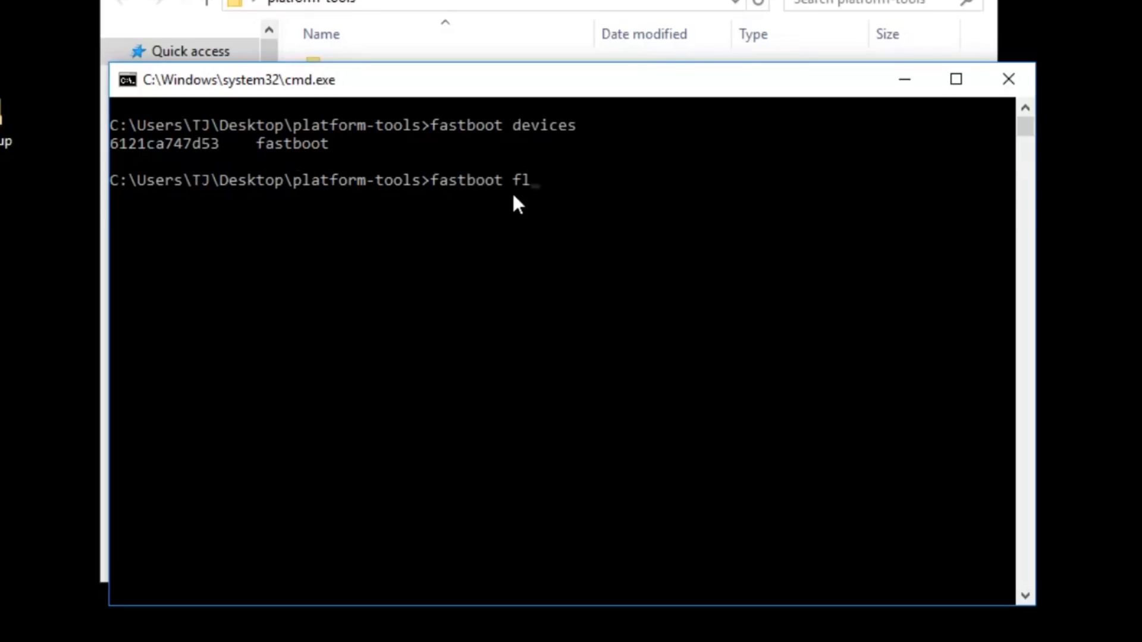
{"action": "type", "text": "ash re"}
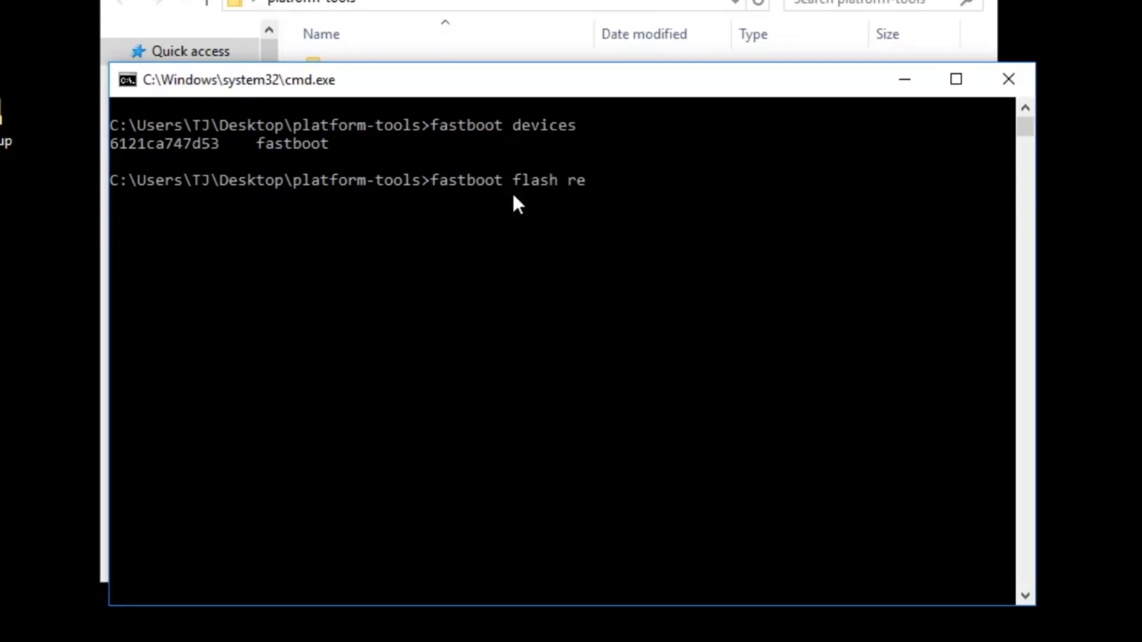
{"action": "type", "text": "covery"}
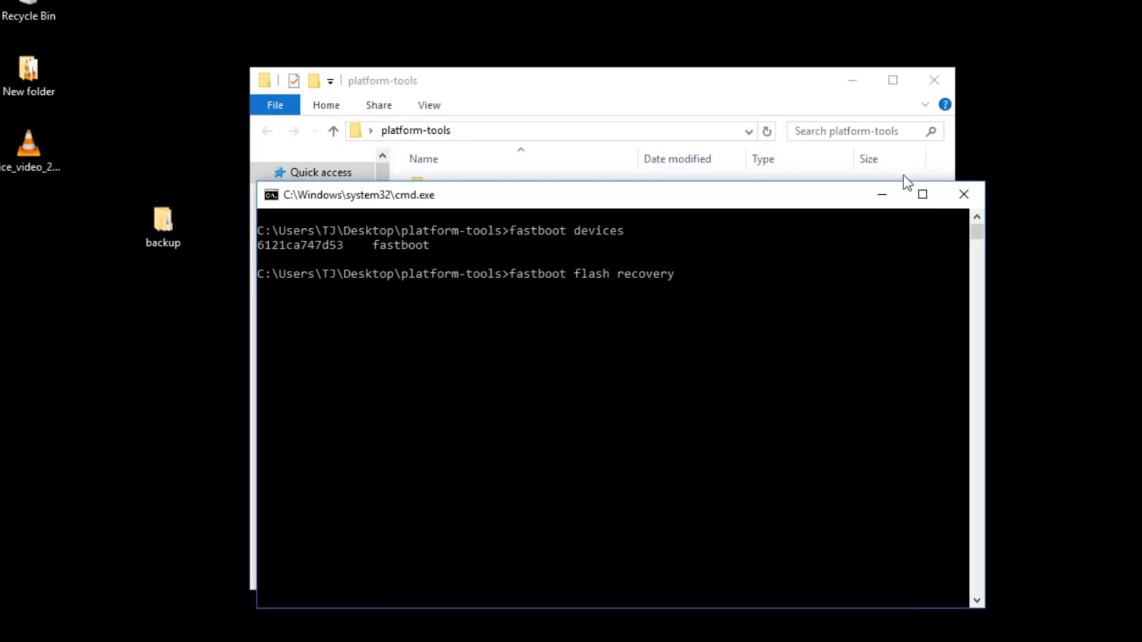
{"action": "right_click", "coordinate": [469, 450]}
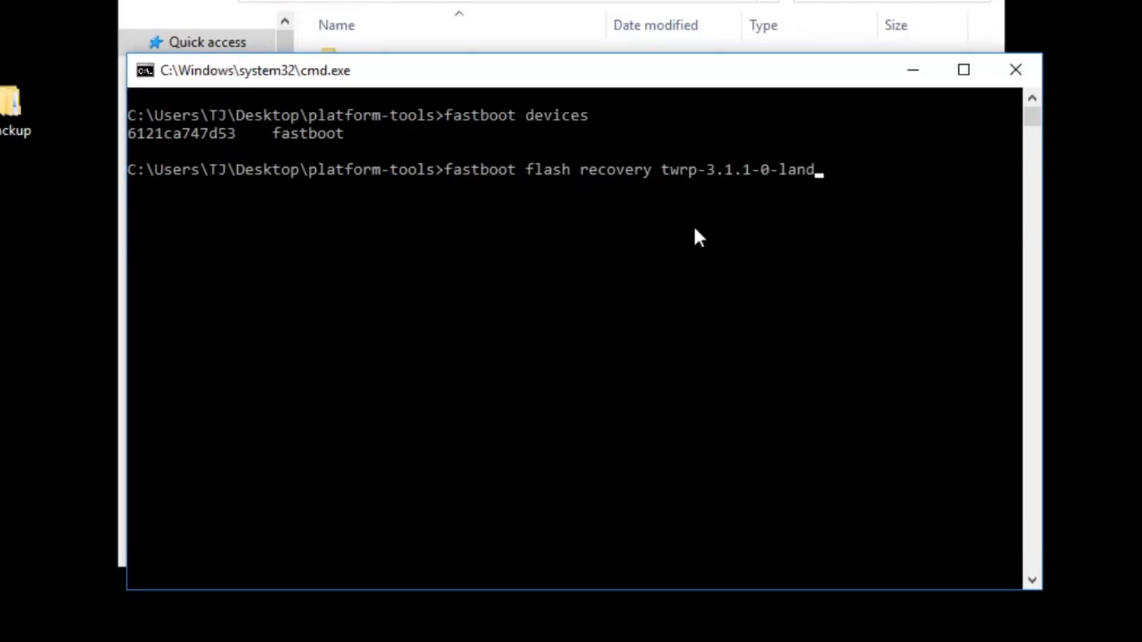
{"action": "type", "text": ".img"}
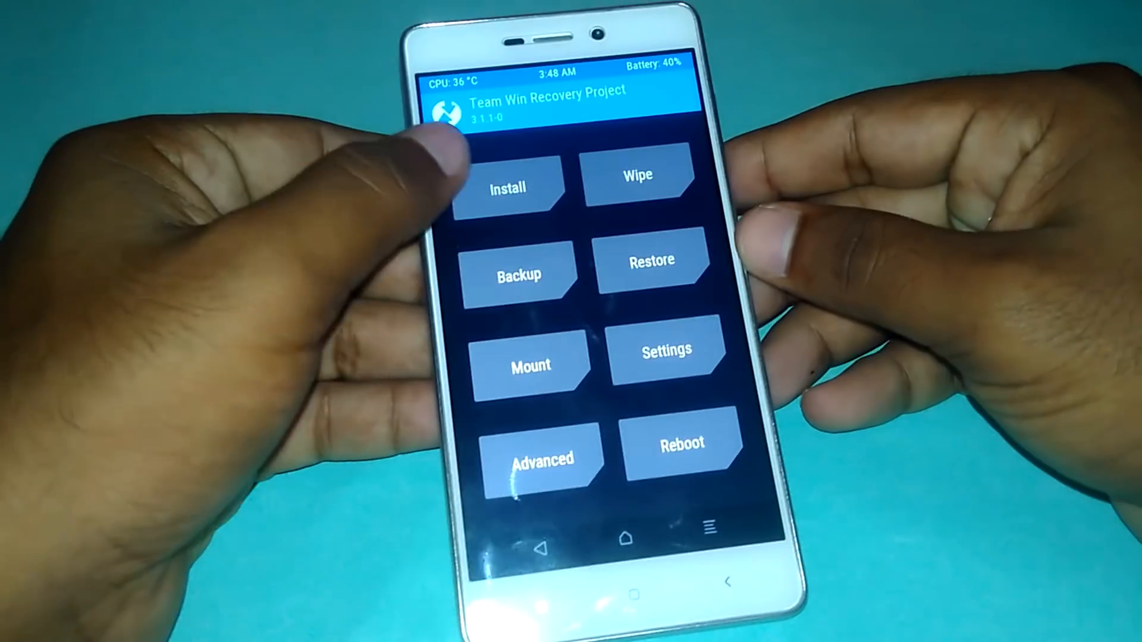
Flash the lazyflasher encryption-disabler zip in TWRP and reboot into the system.
{"action": "left_click", "coordinate": [507, 186]}
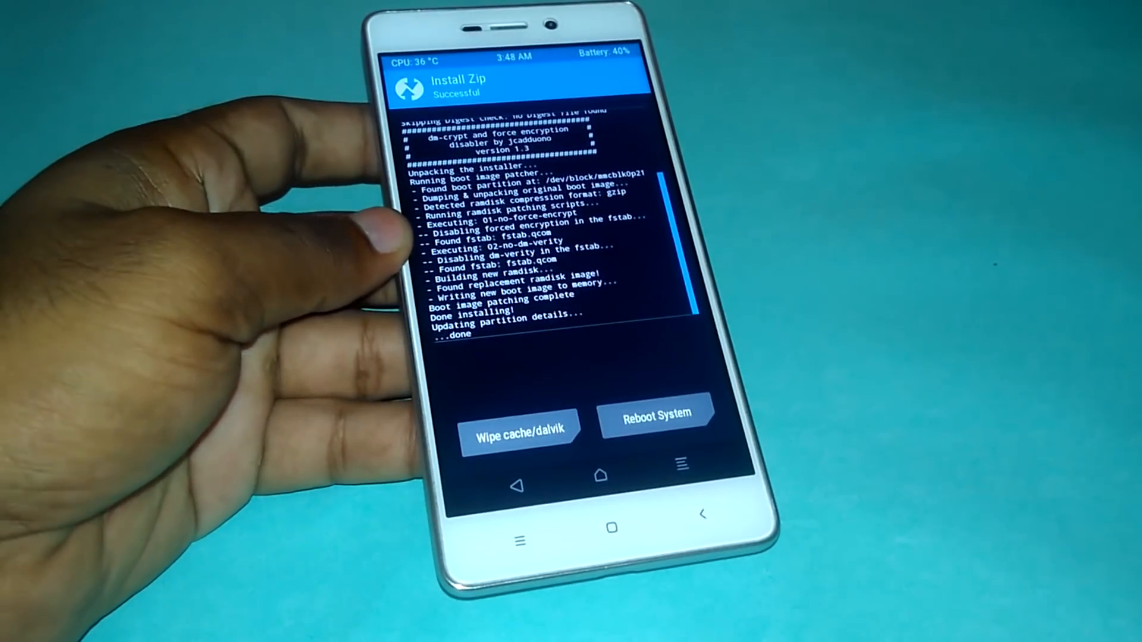
{"action": "left_click", "coordinate": [654, 417]}
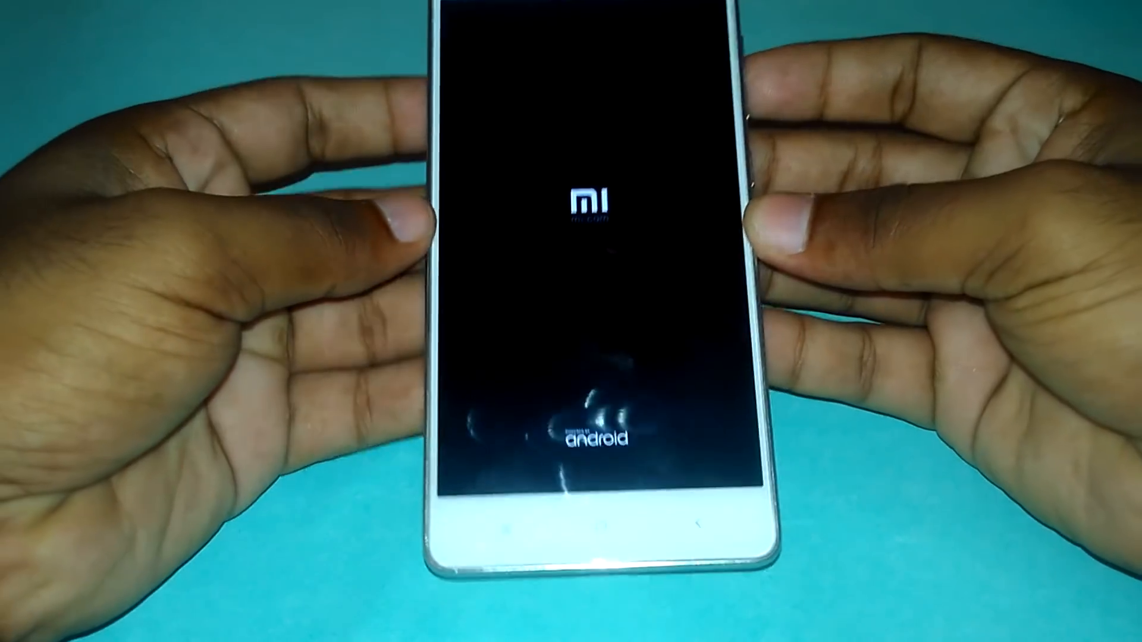